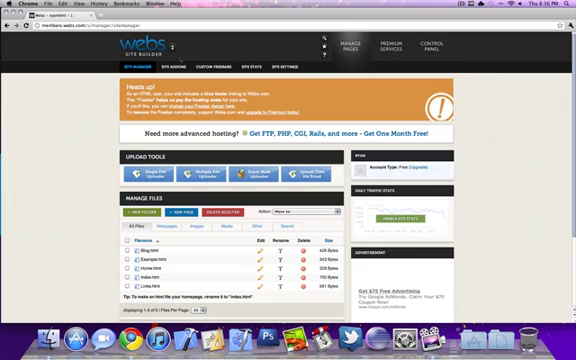
{"action": "mouse_move", "coordinate": [236, 248]}
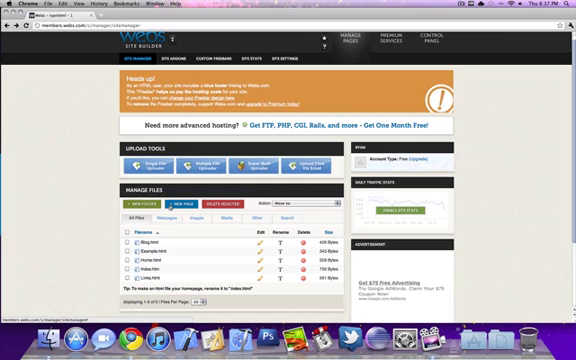
- Create a new file of type HTML so it opens as an empty page in the editor
{"action": "left_click", "coordinate": [156, 200]}
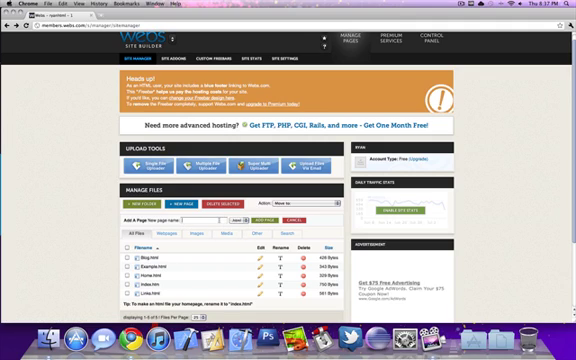
{"action": "type", "text": "HTML"}
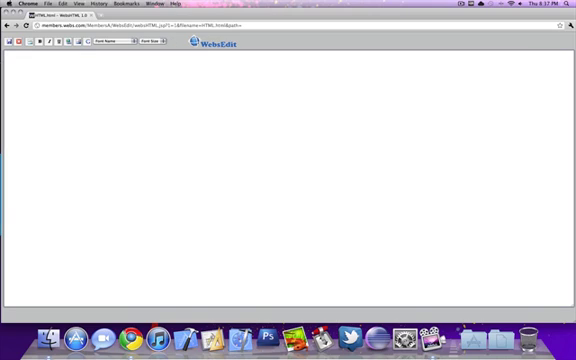
- Leave the HTML editor and return to the site's File Manager list
{"action": "left_click", "coordinate": [88, 60]}
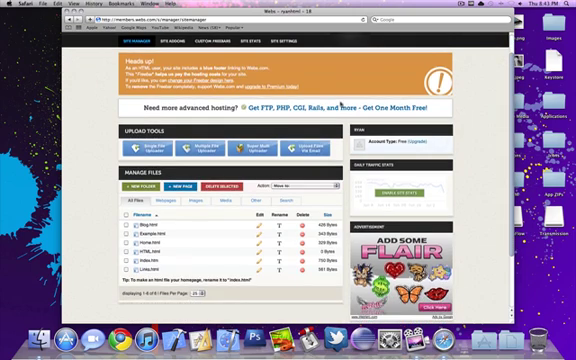
- Scroll the file list to reach the page holding the nav text to be linked
{"action": "scroll", "scroll_direction": "down", "scroll_amount": 3}
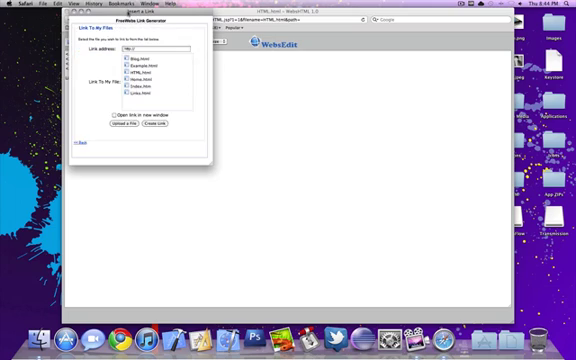
- Pick a site page as the nav link's target, insert the link and return to the File Manager
{"action": "left_click", "coordinate": [160, 104]}
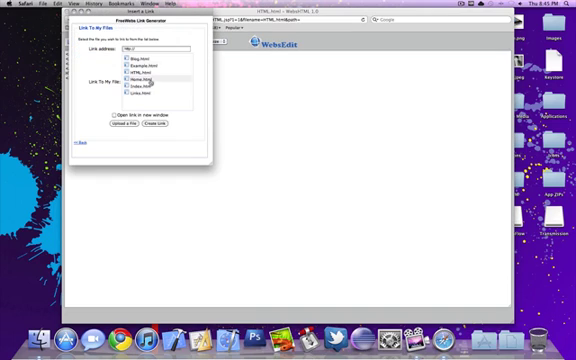
{"action": "left_click", "coordinate": [152, 72]}
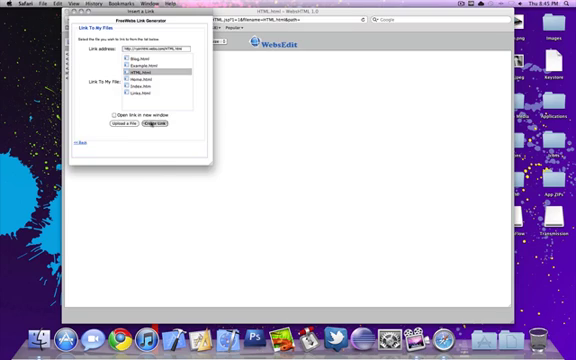
{"action": "left_click", "coordinate": [154, 128]}
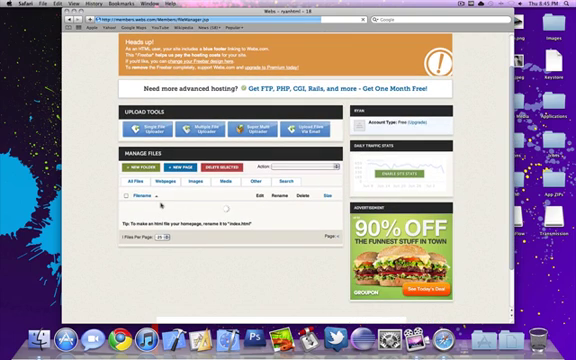
- Scroll the File Manager list up to the page with the nav links and edit it
{"action": "scroll", "scroll_direction": "up", "scroll_amount": 3}
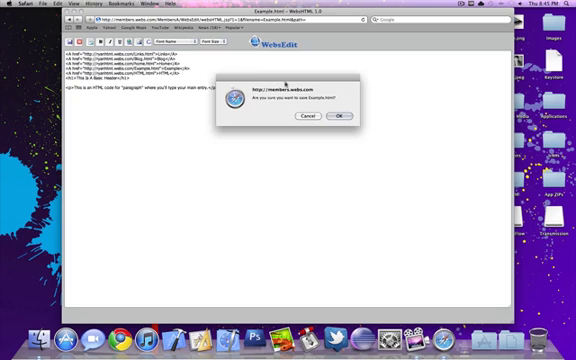
- Confirm the browser's 'leave this page' prompt to view the site live
{"action": "left_click", "coordinate": [342, 116]}
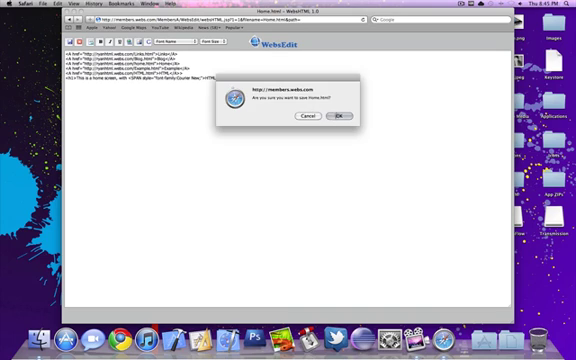
{"action": "left_click", "coordinate": [342, 116]}
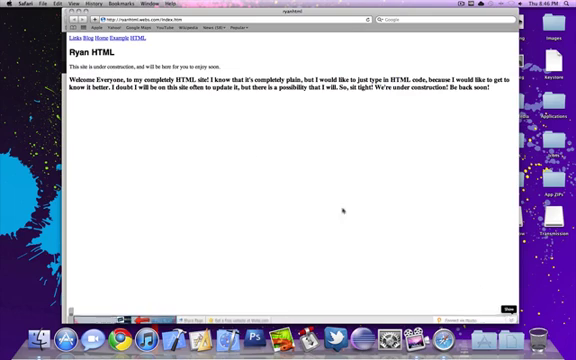
- Visit the live Favorite Links, Blog, Home and Basic Header pages, then return to the site builder
{"action": "left_click", "coordinate": [64, 38]}
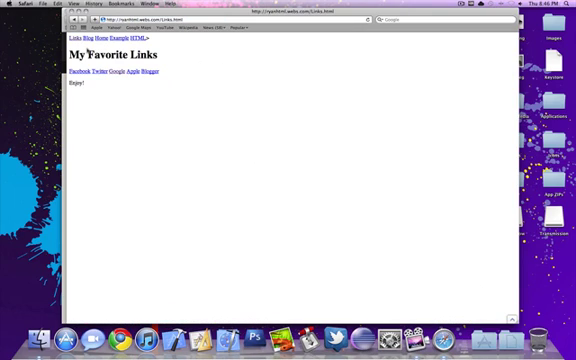
{"action": "left_click", "coordinate": [84, 40]}
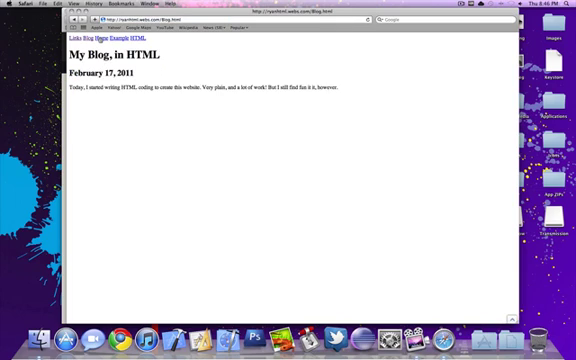
{"action": "left_click", "coordinate": [96, 40]}
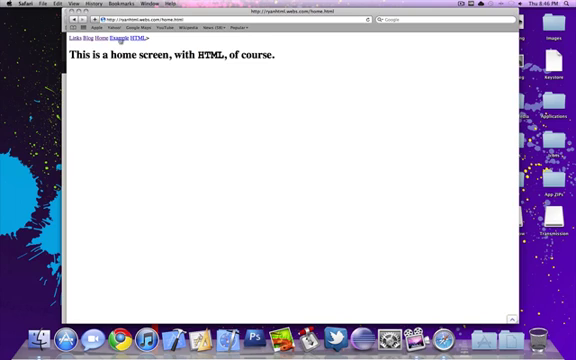
{"action": "left_click", "coordinate": [108, 40]}
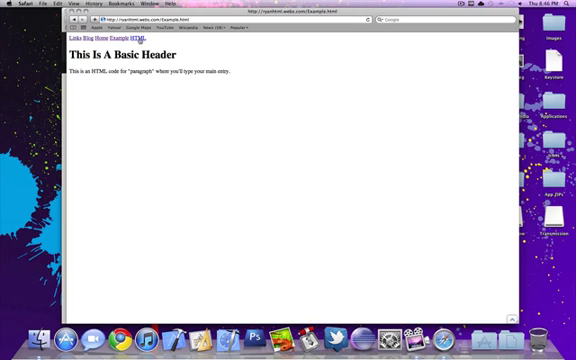
{"action": "left_click", "coordinate": [152, 36]}
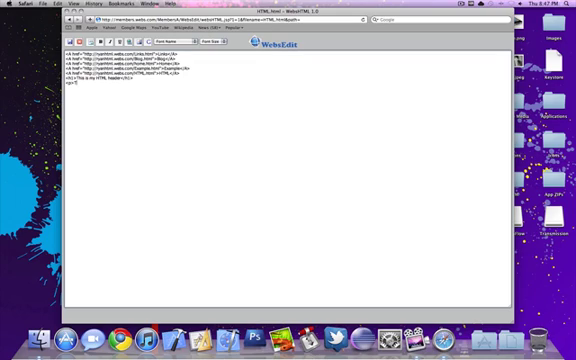
- Add the header text 'This is my H…' to the page and accept the site prompt
{"action": "type", "text": "This is my HTML paragraph form. </p>"}
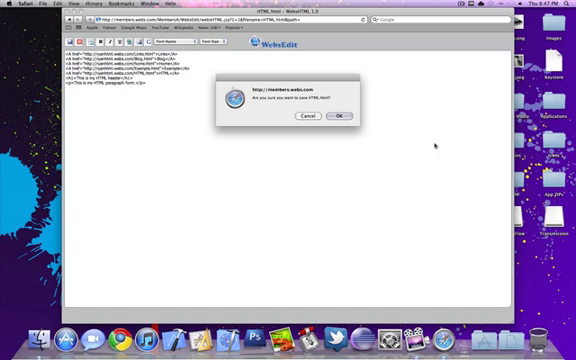
{"action": "left_click", "coordinate": [344, 116]}
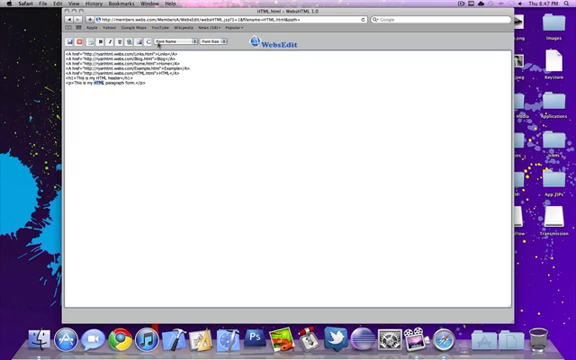
- Make the header line a heading from the Format list and give the paragraph a different font
{"action": "left_click", "coordinate": [184, 44]}
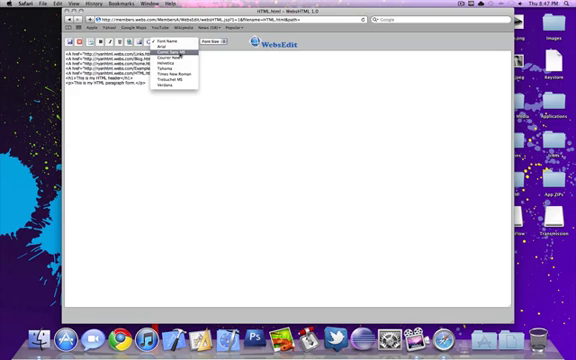
{"action": "left_click", "coordinate": [176, 52]}
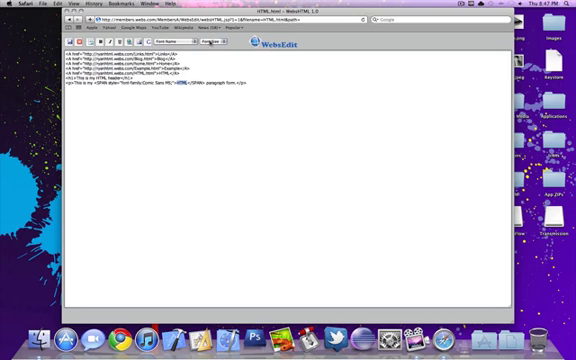
{"action": "left_click", "coordinate": [210, 44]}
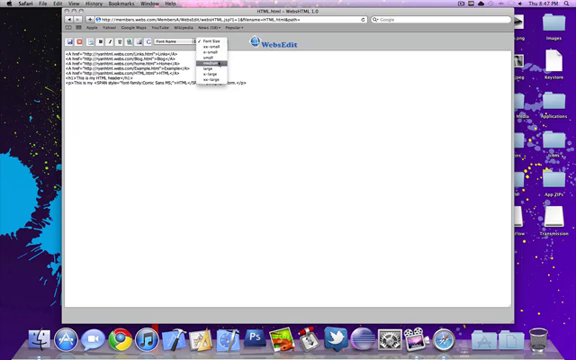
{"action": "left_click", "coordinate": [208, 64]}
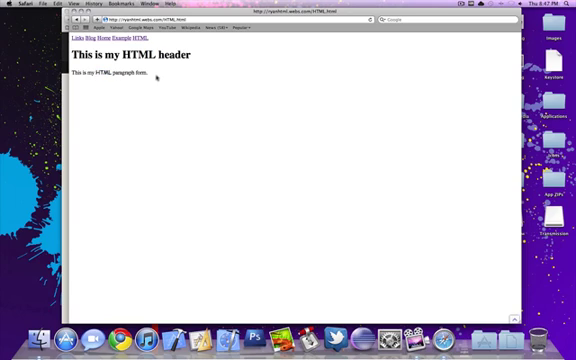
- Test the live nav bar by opening the Basic Header, Home, Blog, HTML and Blog pages, ending on Home
{"action": "left_click", "coordinate": [74, 36]}
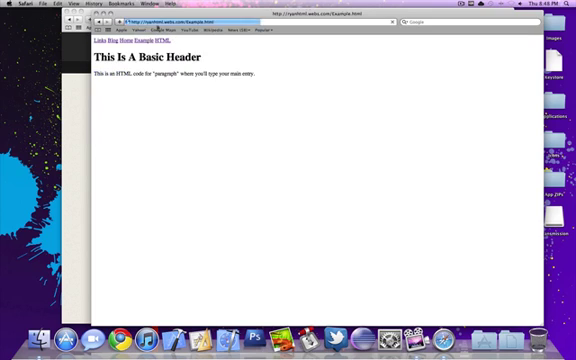
{"action": "left_click", "coordinate": [120, 40]}
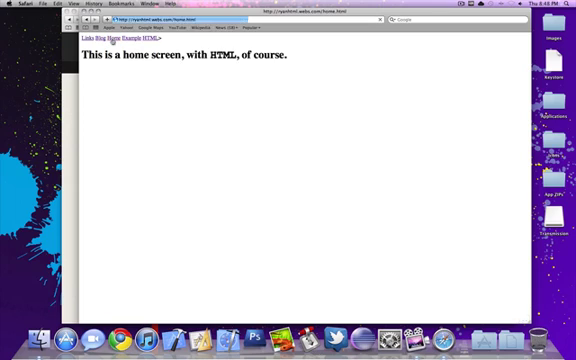
{"action": "left_click", "coordinate": [96, 40]}
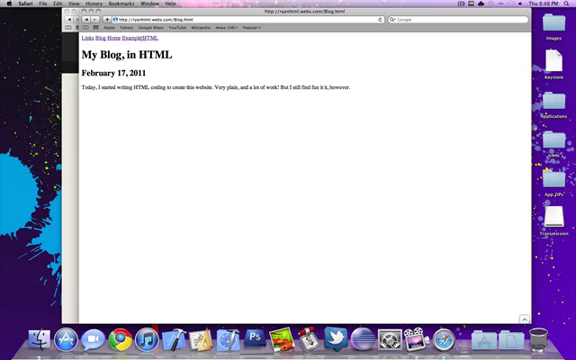
{"action": "left_click", "coordinate": [136, 38]}
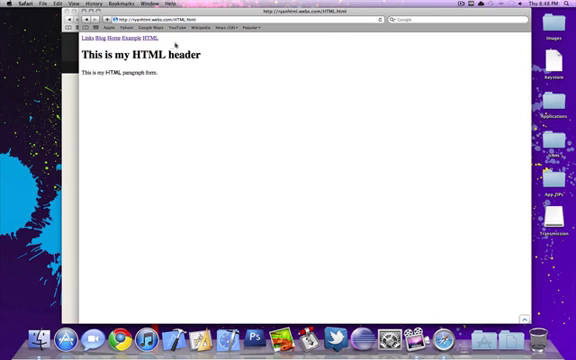
{"action": "mouse_move", "coordinate": [176, 112]}
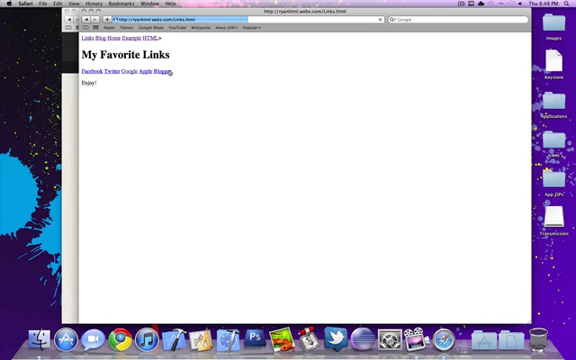
{"action": "left_click", "coordinate": [92, 38]}
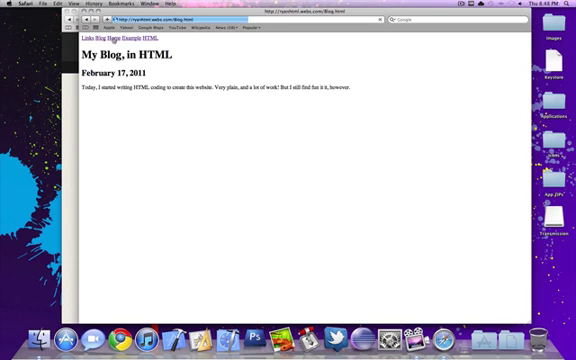
{"action": "left_click", "coordinate": [98, 40]}
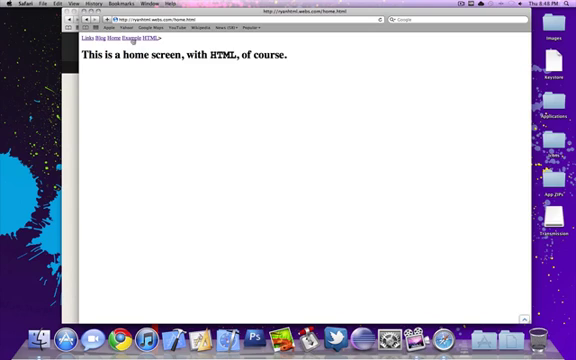